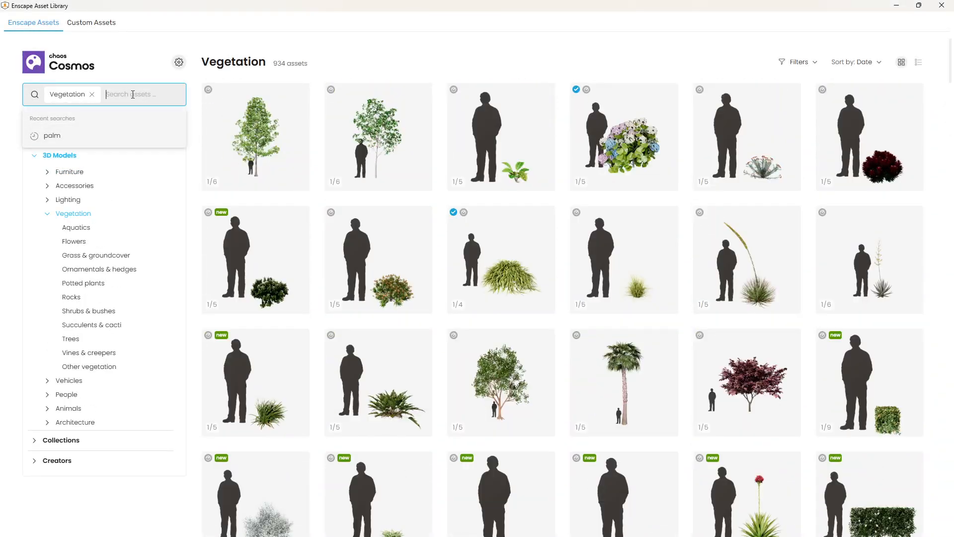
Step: Search the Vegetation assets for 'grass' before returning to the Enscape project view
text(grass)
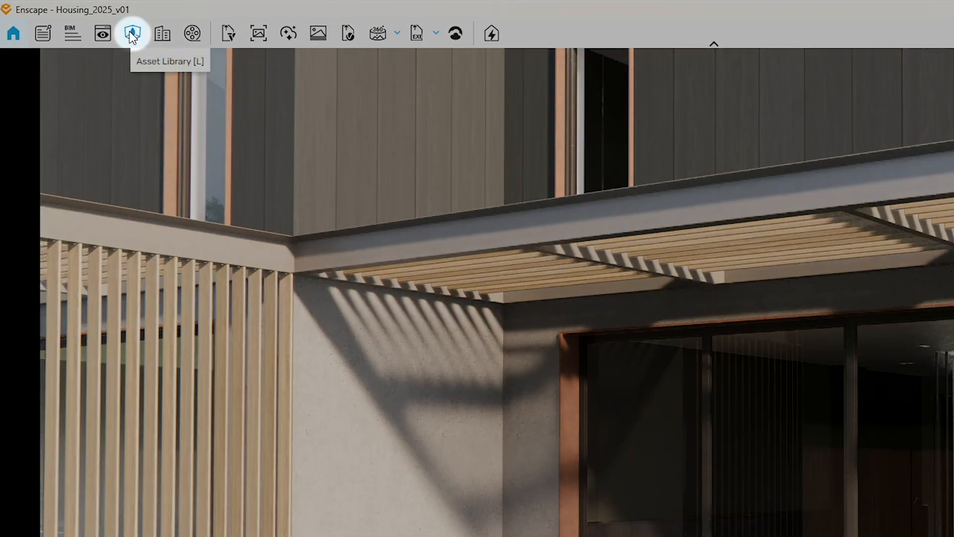
Step: Search the Asset Library for 'armchair' and filter the 180 results down to 24
click(130, 34)
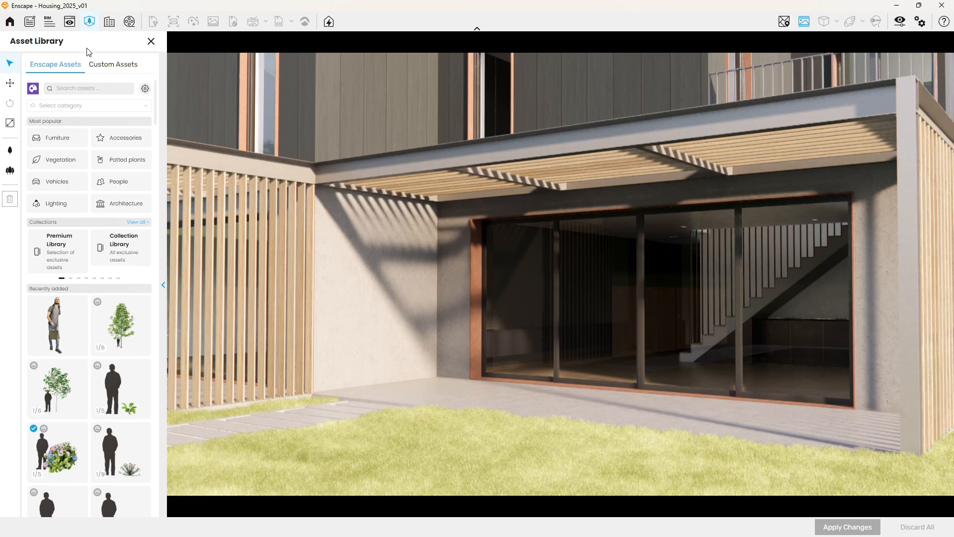
text(armchair)
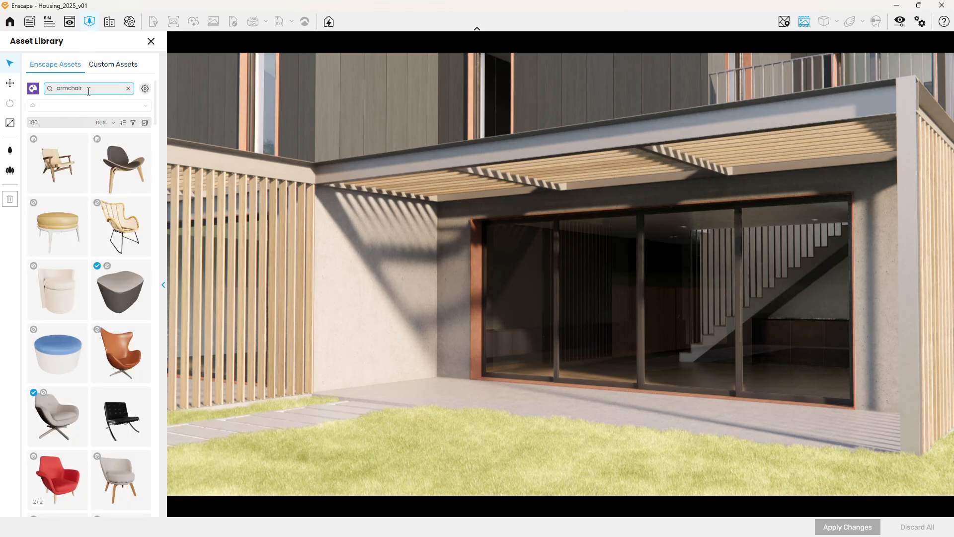
click(133, 123)
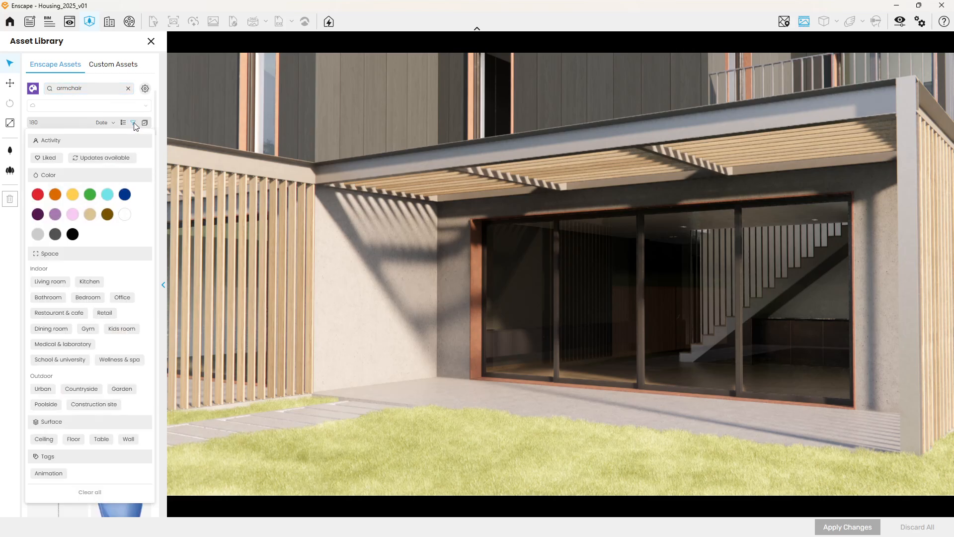
click(133, 123)
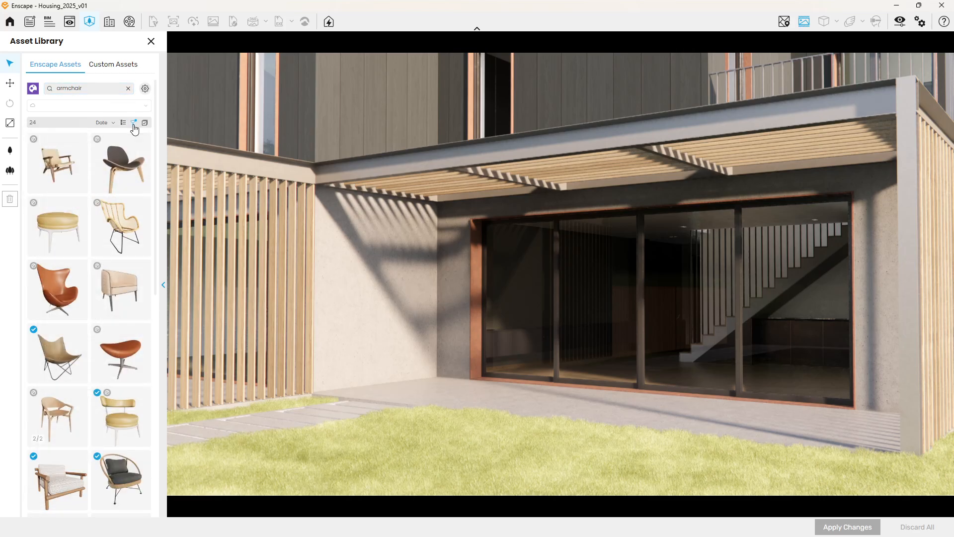